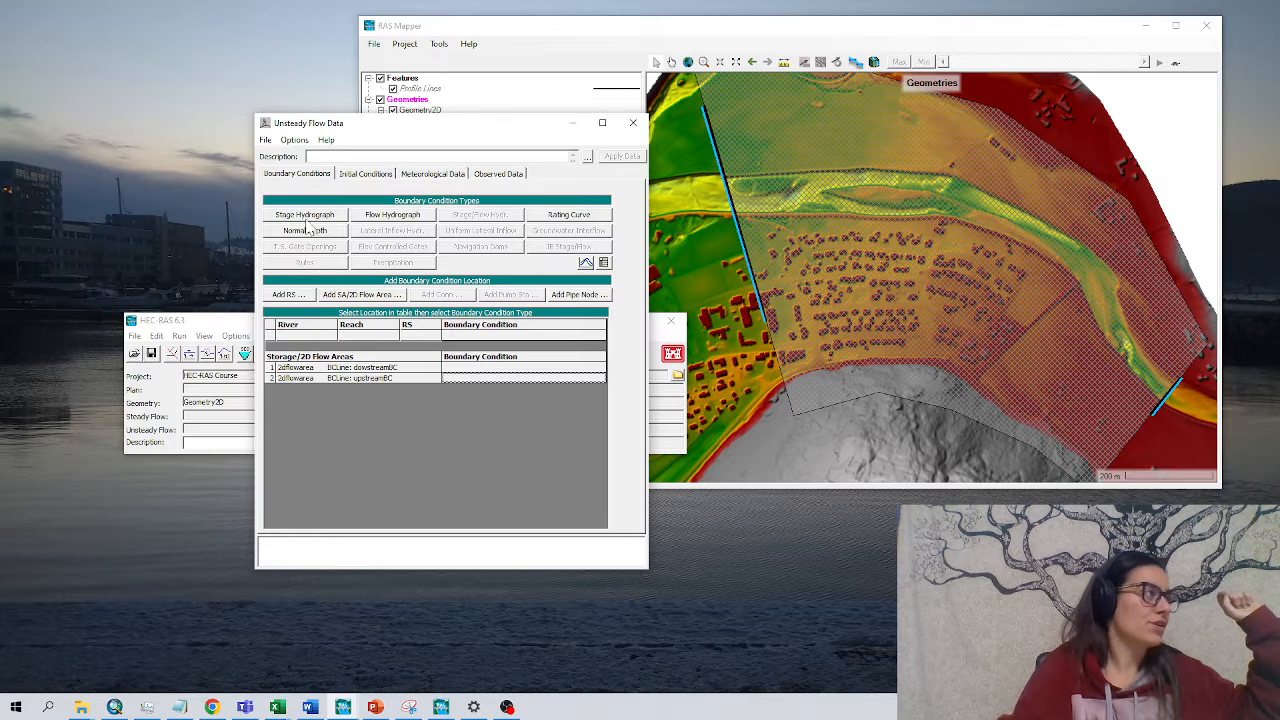
{"action": "mouse_move", "coordinate": [304, 214]}
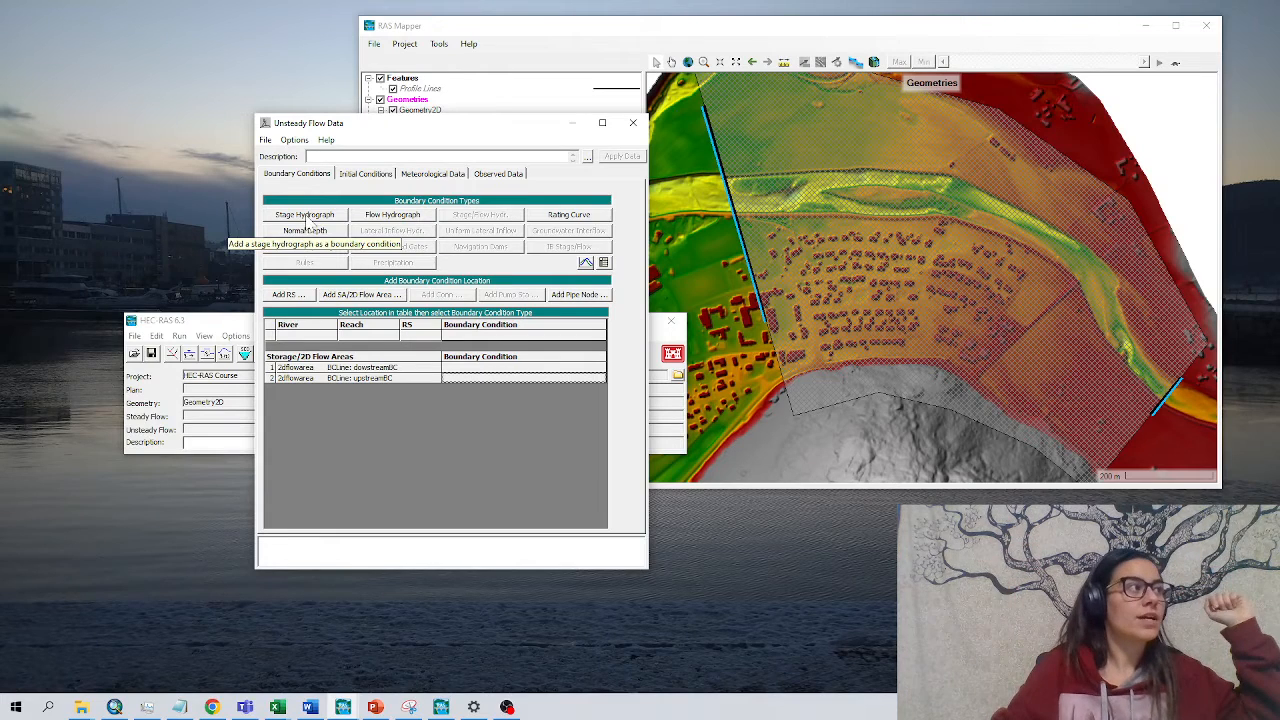
{"action": "mouse_move", "coordinate": [392, 214]}
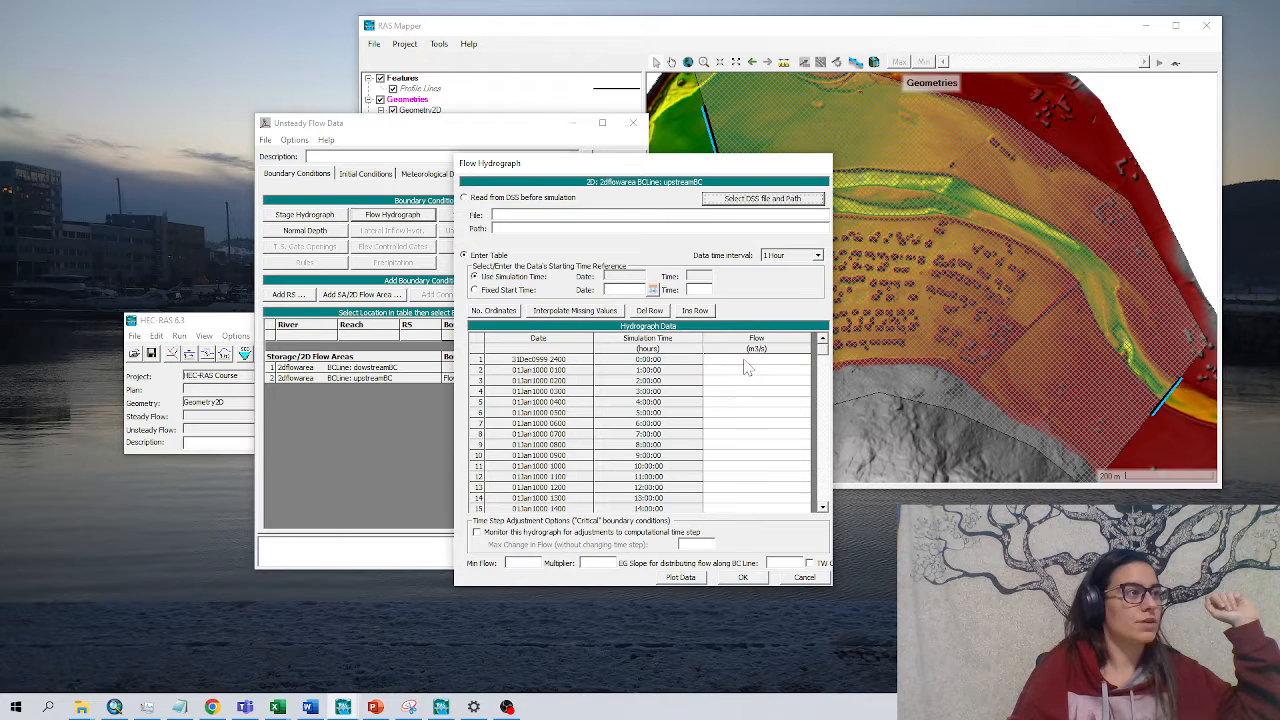
Step: Enter upstream flows 100, 920 and 800 m³/s at hours 0, 2 and 5, interpolate, and plot
{"action": "left_click", "coordinate": [757, 359]}
{"action": "type", "text": "100"}
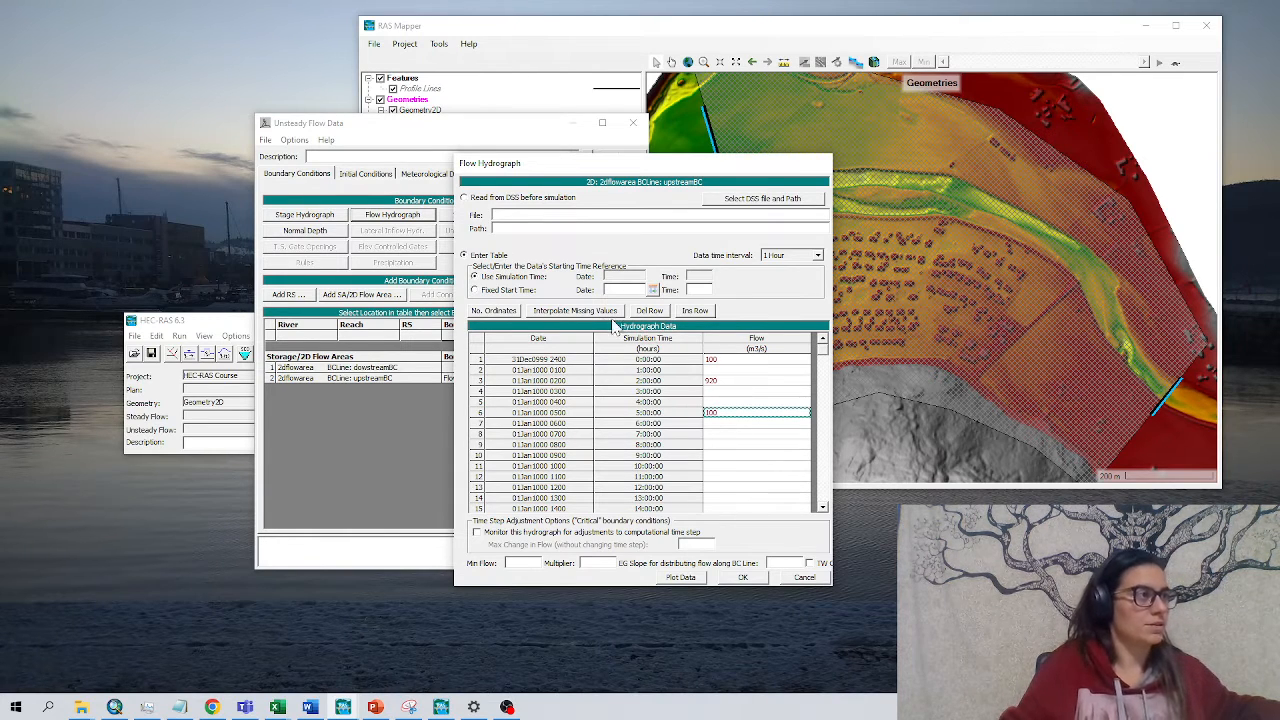
{"action": "left_click", "coordinate": [574, 310]}
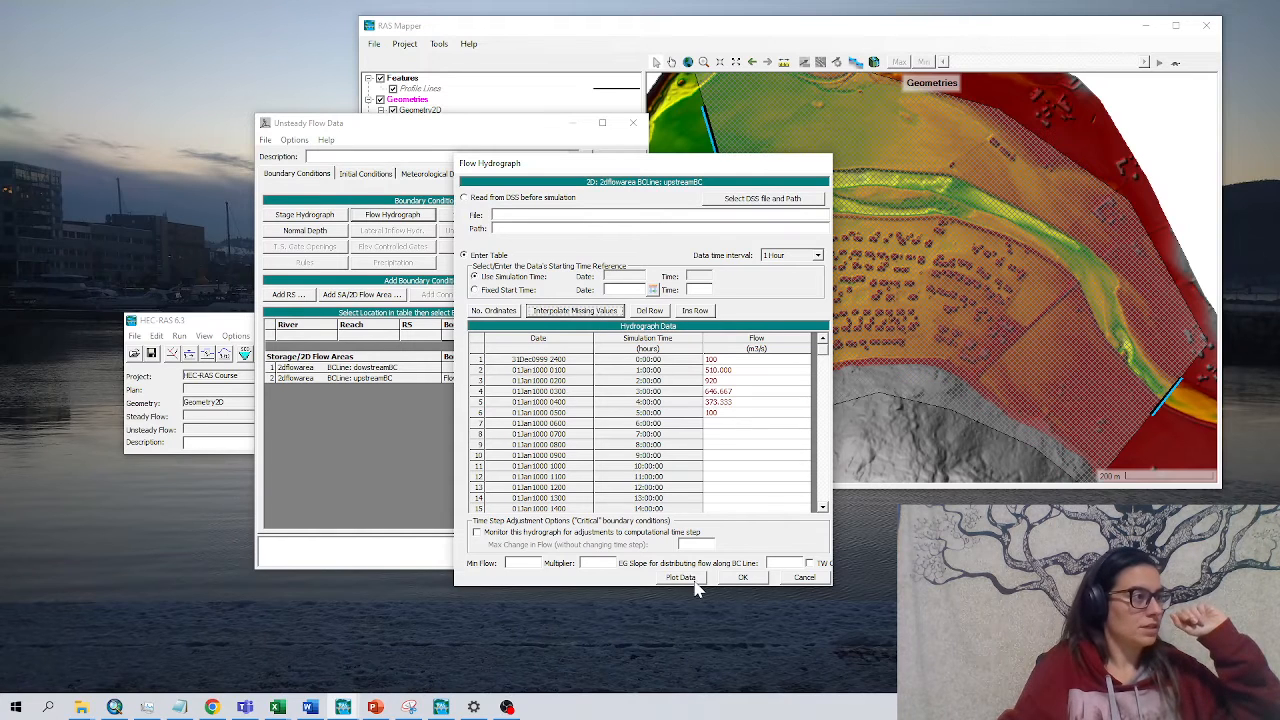
{"action": "left_click", "coordinate": [681, 577]}
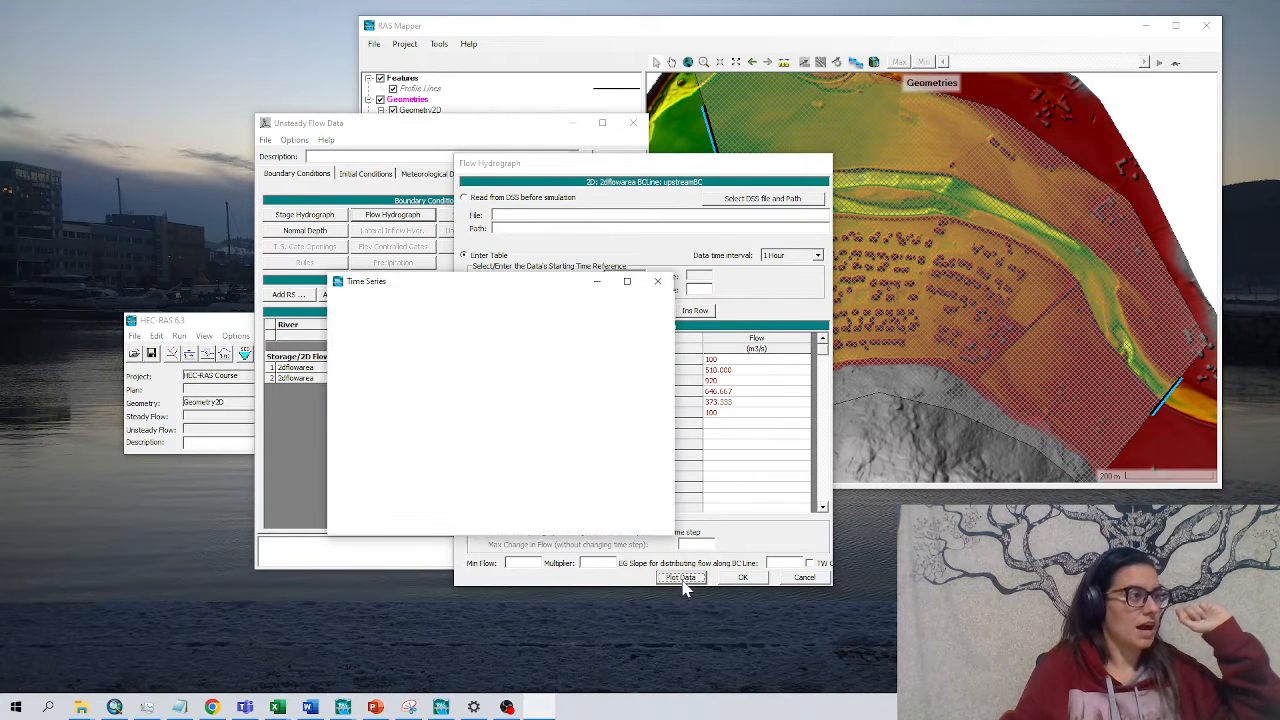
Step: Inspect the upstream hydrograph plot rising from 100 to a 920 m³/s peak, then 800
{"action": "left_click", "coordinate": [681, 578]}
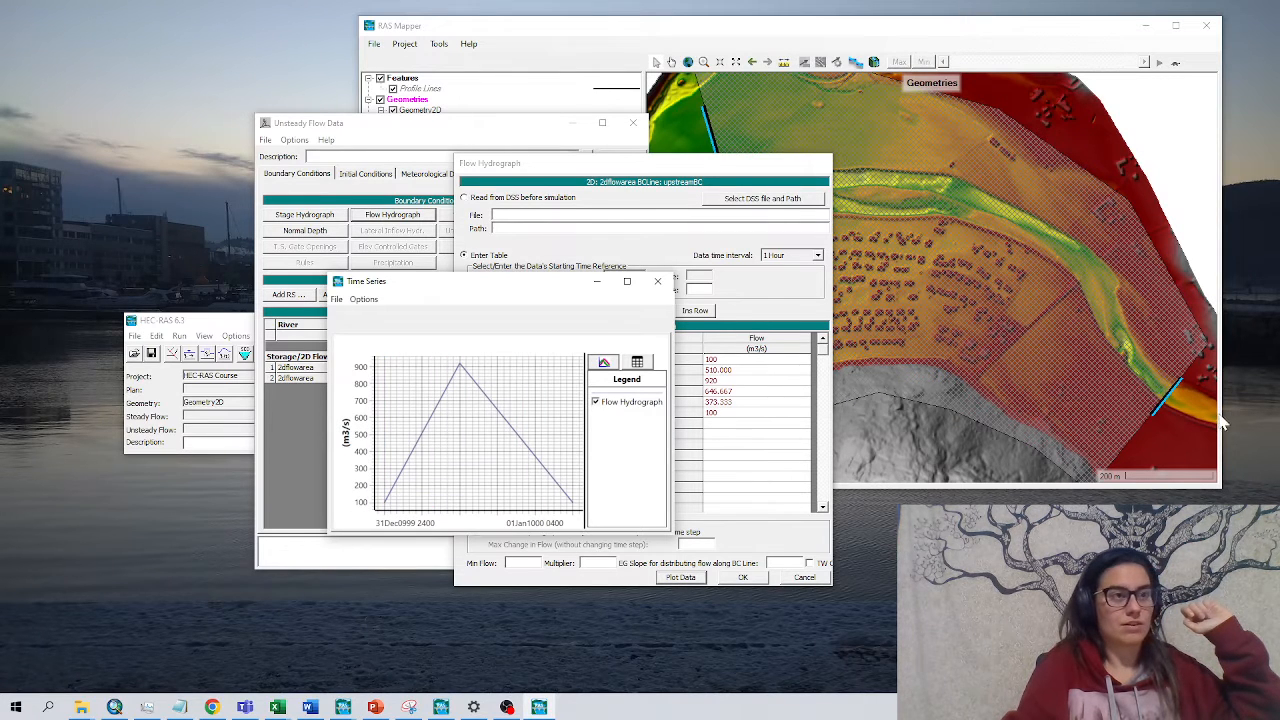
{"action": "mouse_move", "coordinate": [730, 460]}
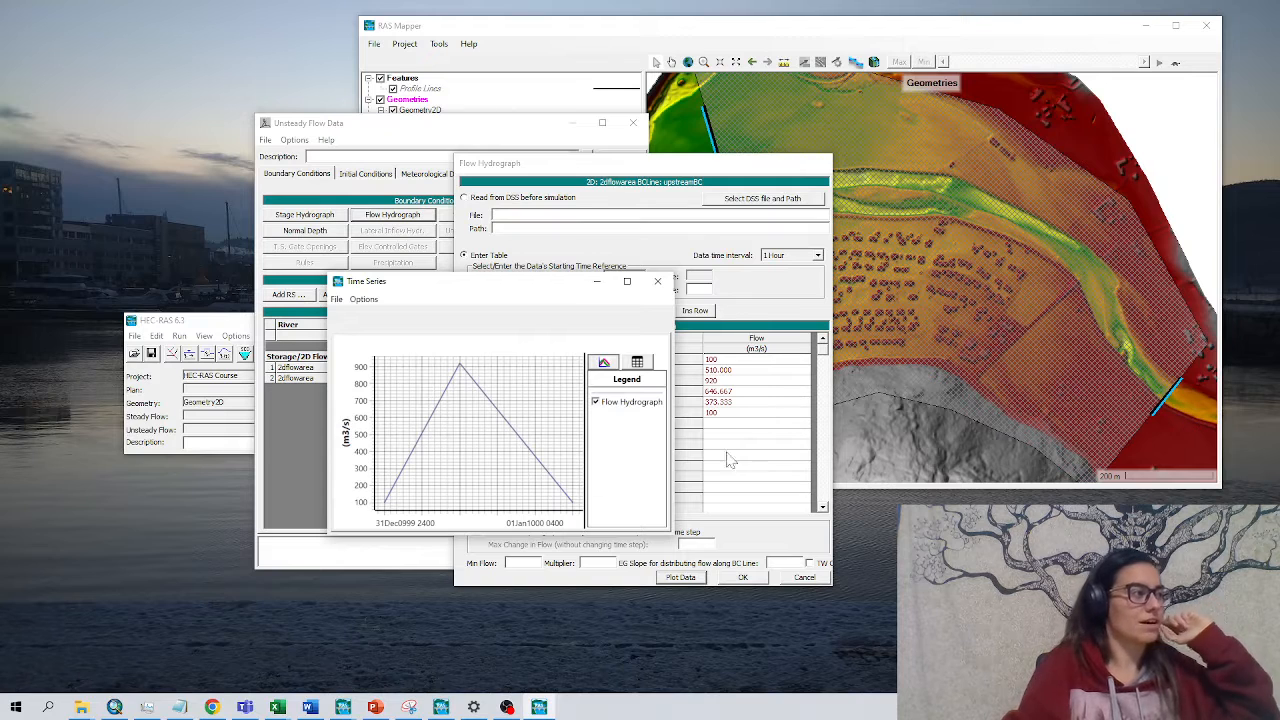
{"action": "mouse_move", "coordinate": [595, 490]}
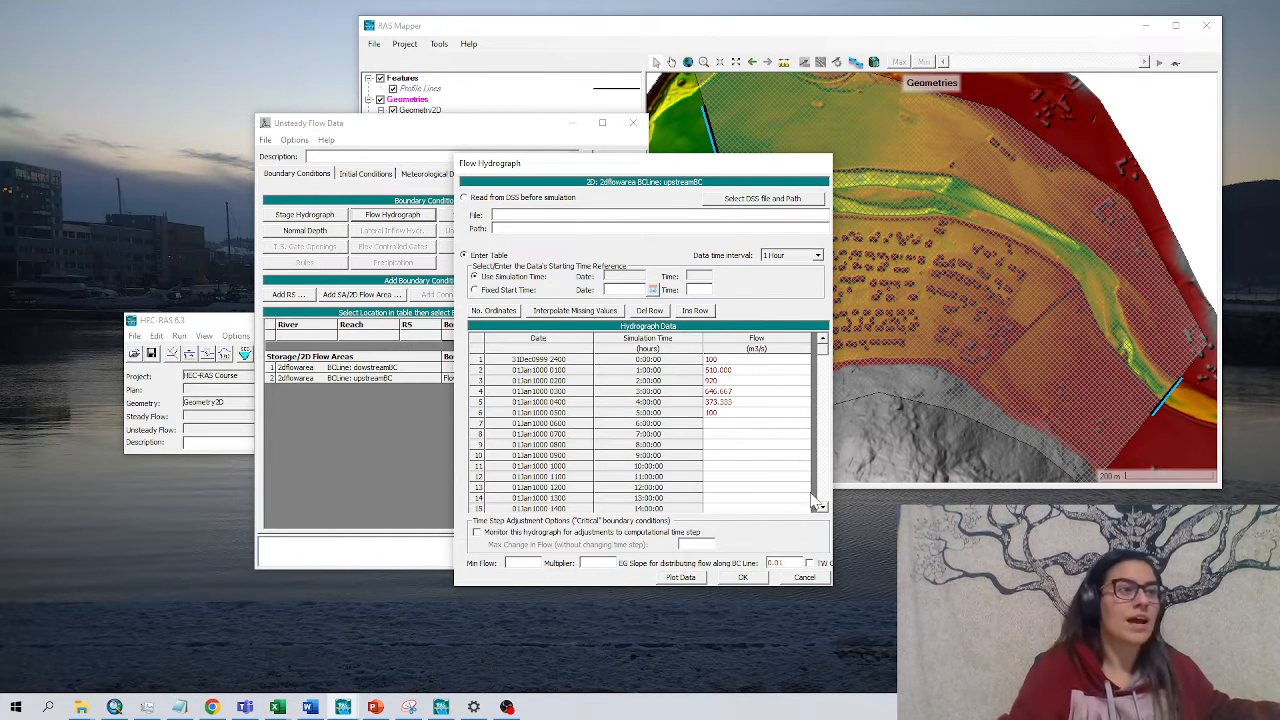
{"action": "mouse_move", "coordinate": [1195, 378]}
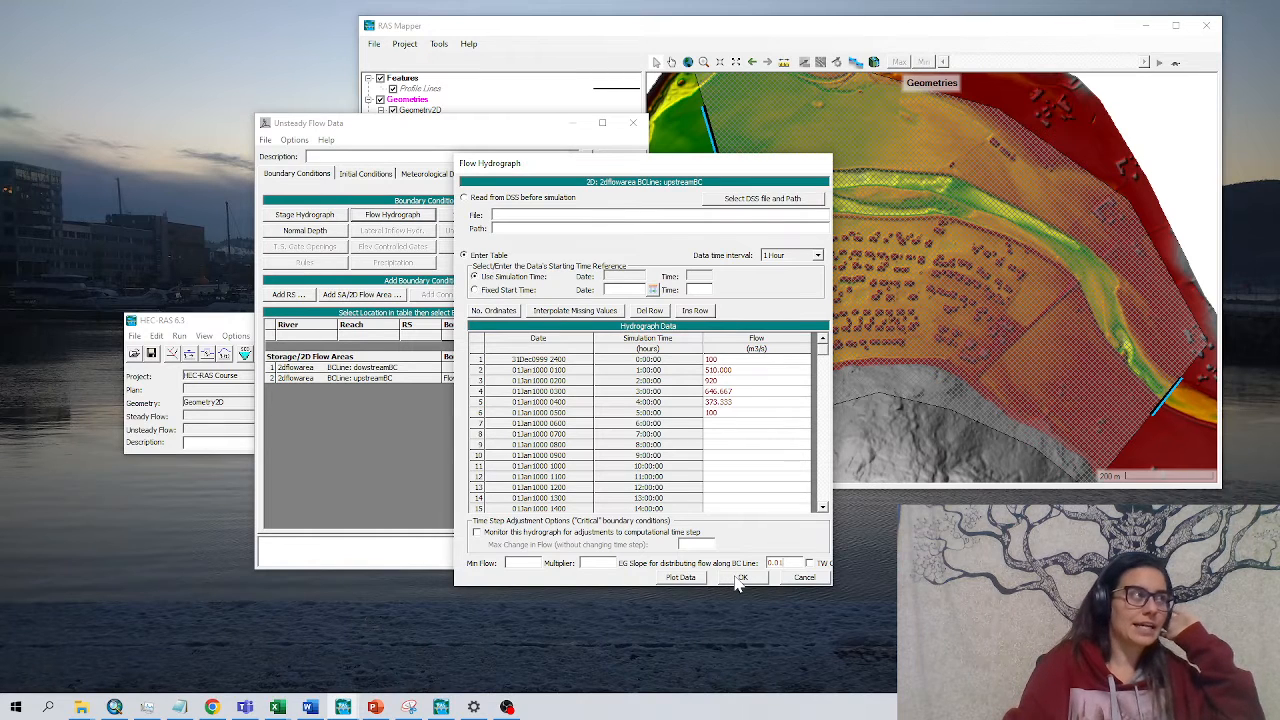
Step: Accept the upstream flow hydrograph with a 0.01 EG slope for distributing flow
{"action": "left_click", "coordinate": [742, 577]}
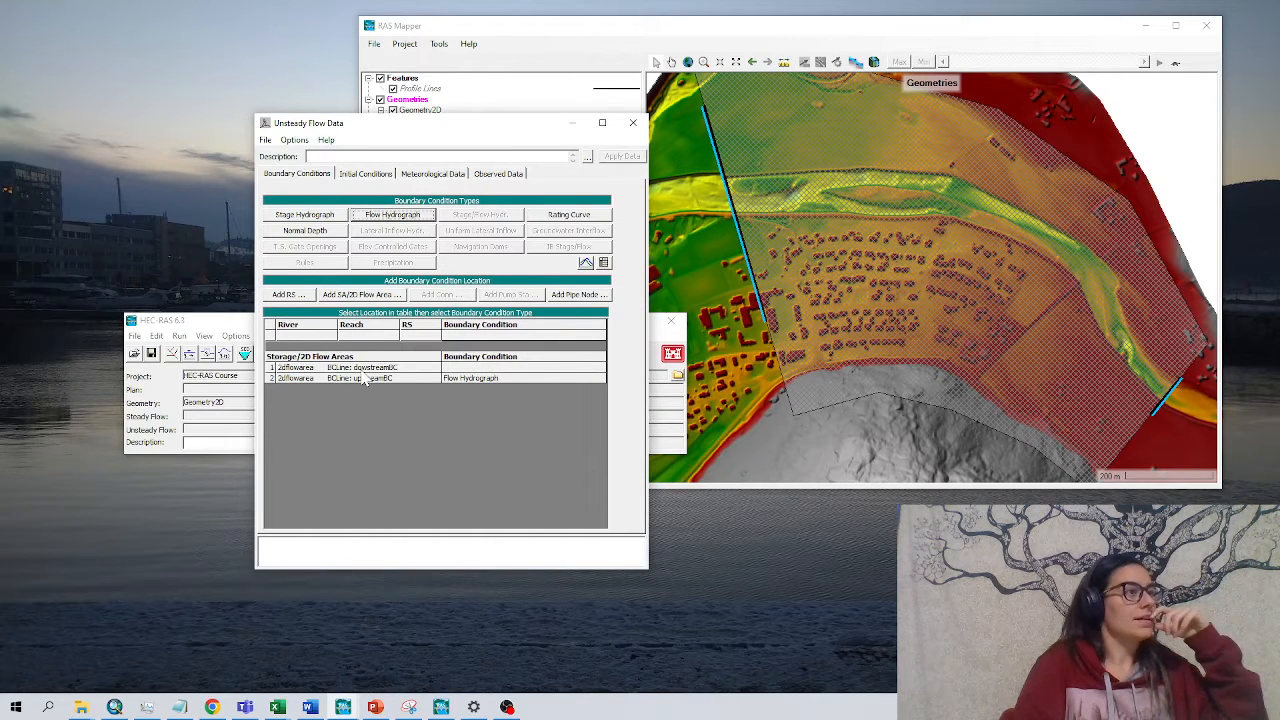
{"action": "mouse_move", "coordinate": [365, 378]}
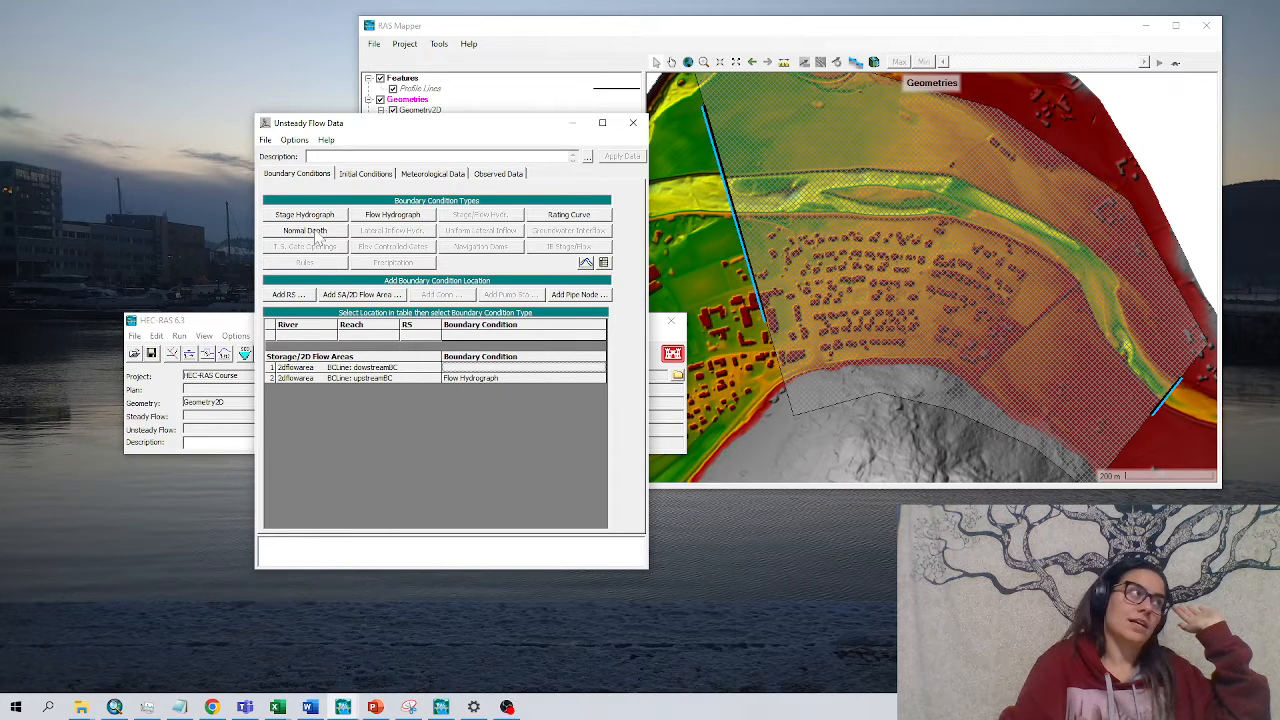
{"action": "mouse_move", "coordinate": [304, 230]}
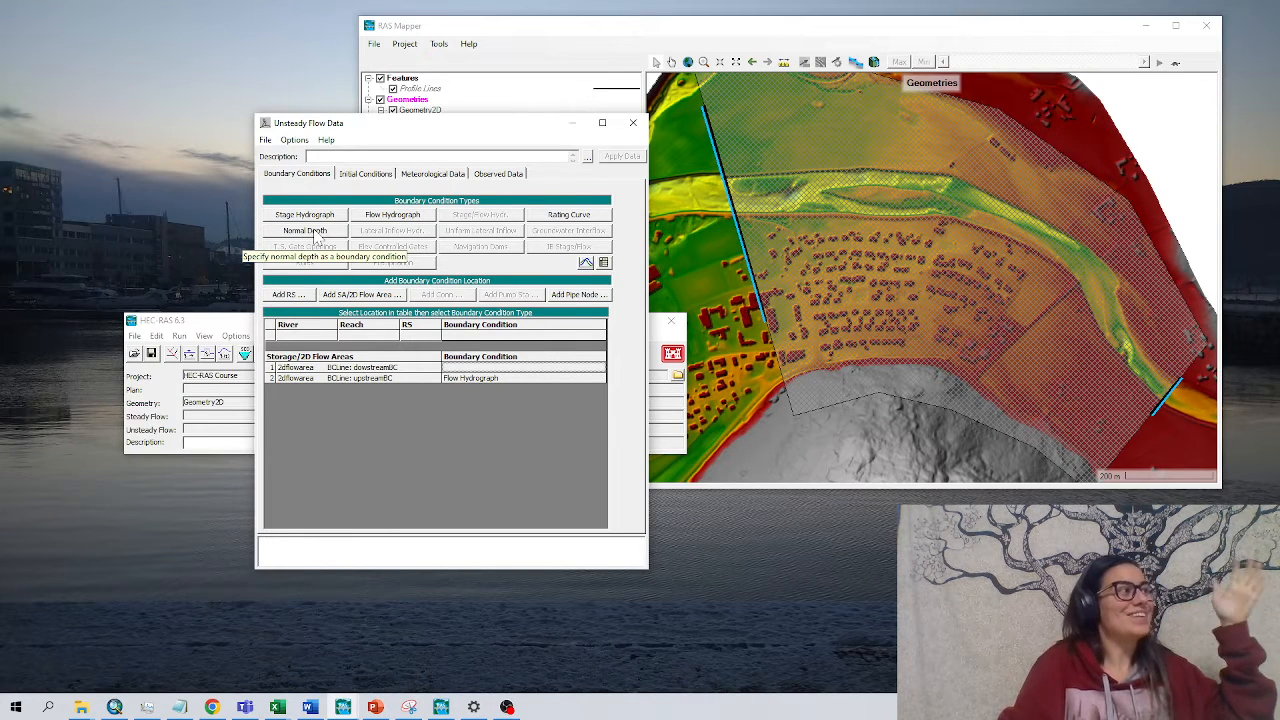
Step: Choose Normal Depth as the downstreamBC boundary condition type
{"action": "left_click", "coordinate": [304, 230]}
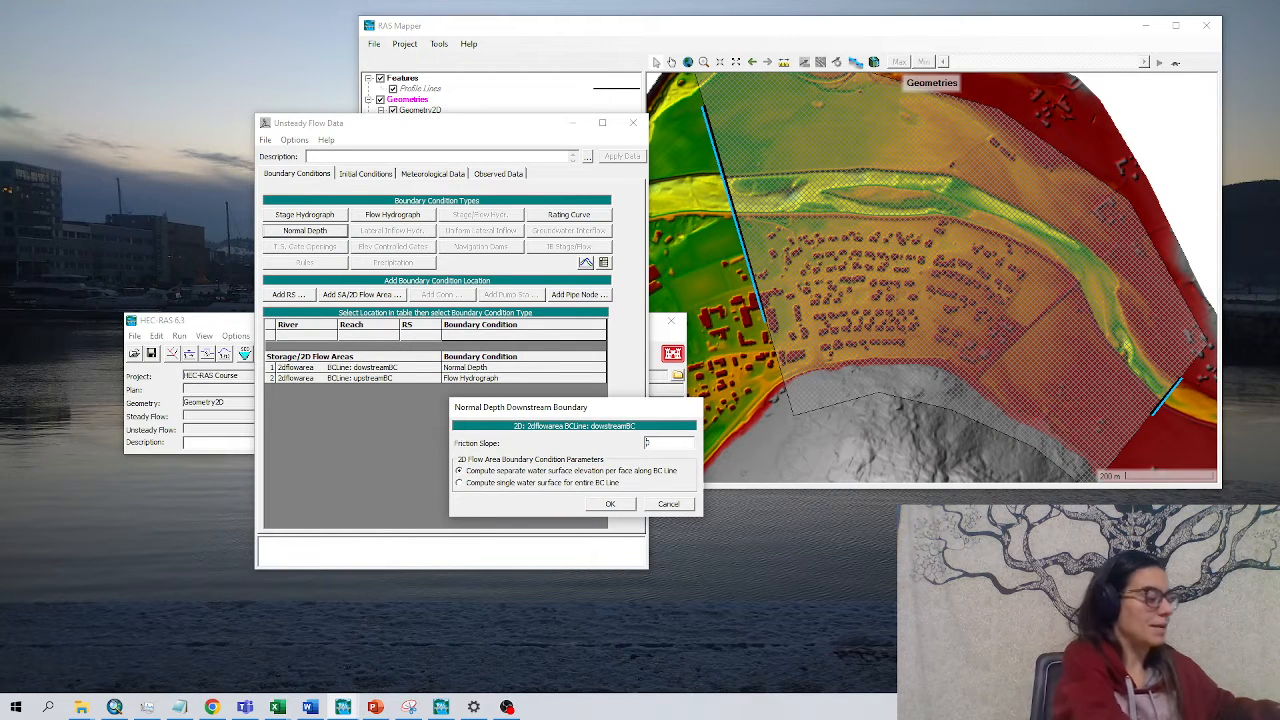
Step: Set the downstream normal depth friction slope to 0.010 and confirm
{"action": "type", "text": "0.010"}
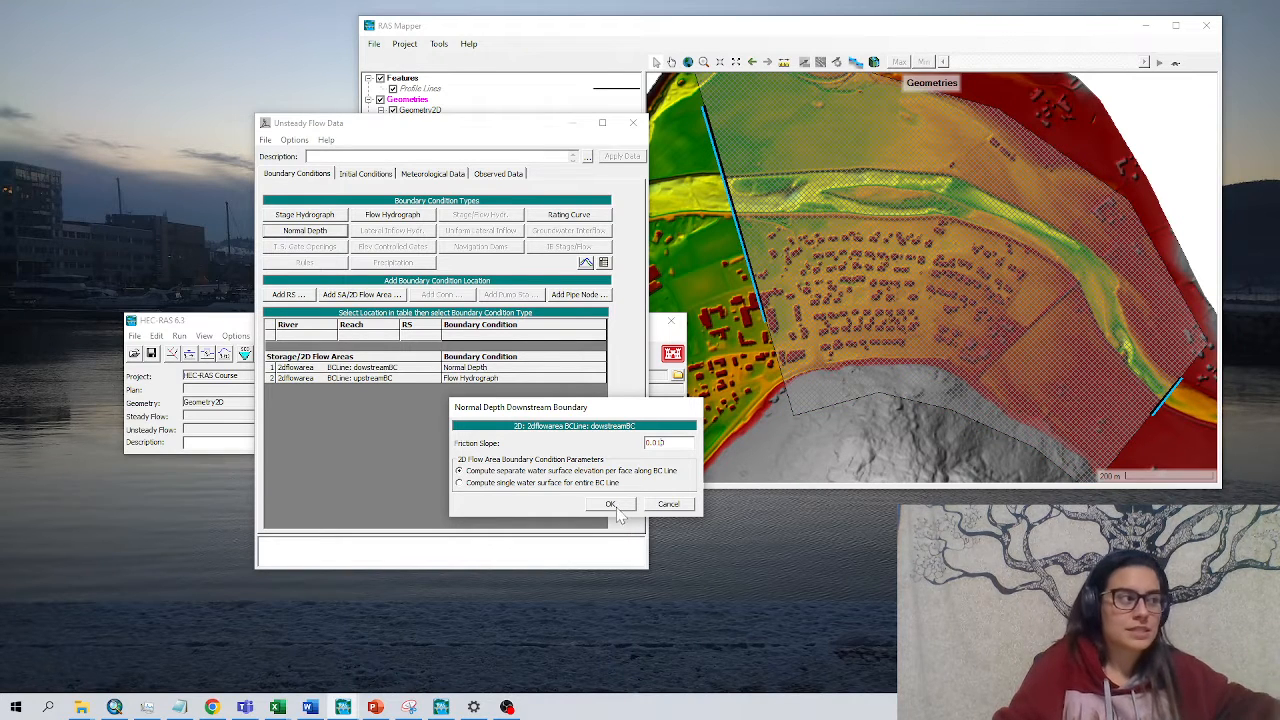
{"action": "left_click", "coordinate": [610, 504]}
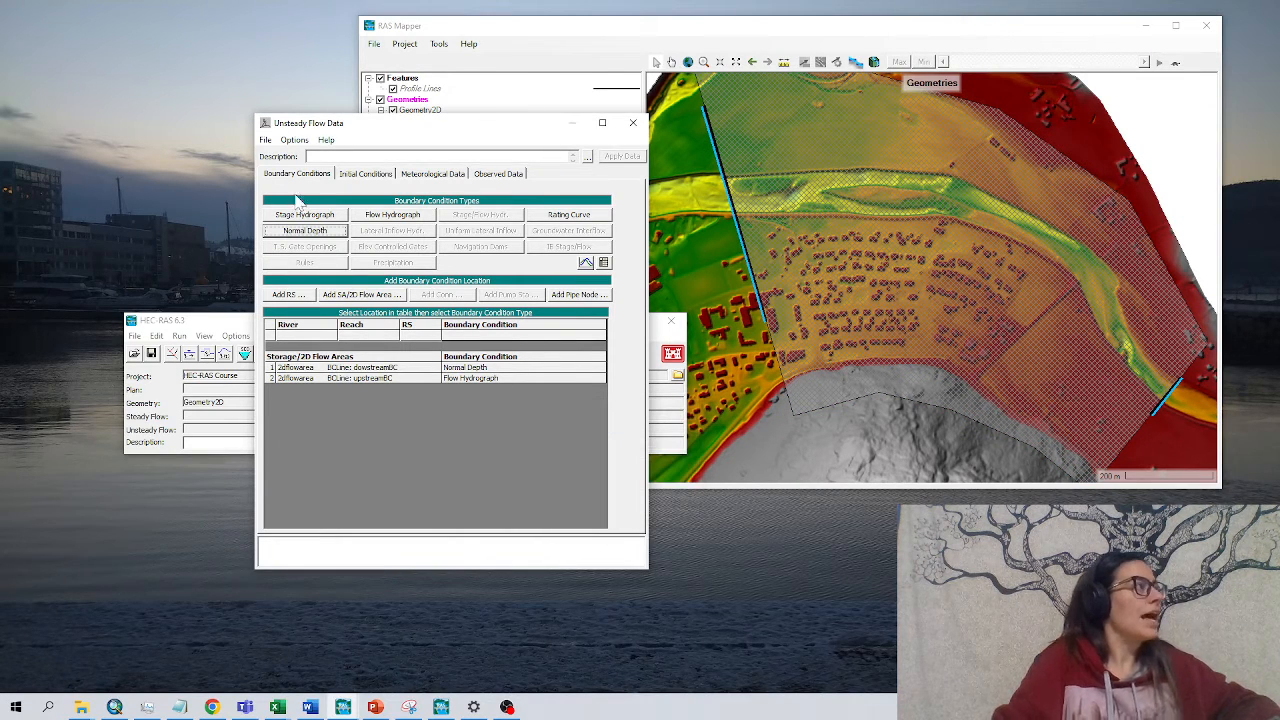
Step: Save the unsteady flow data as 'Unsteadyflowdata' in the 02_Hydrology folder
{"action": "left_click", "coordinate": [265, 139]}
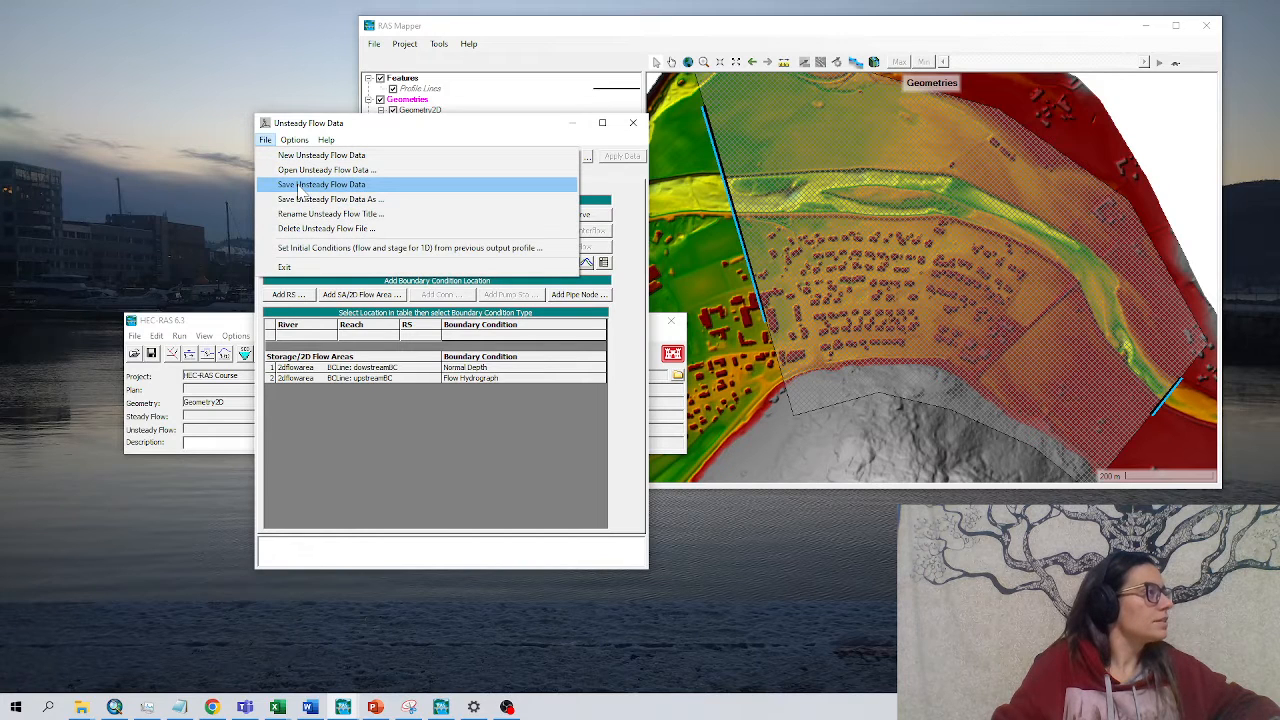
{"action": "left_click", "coordinate": [330, 199]}
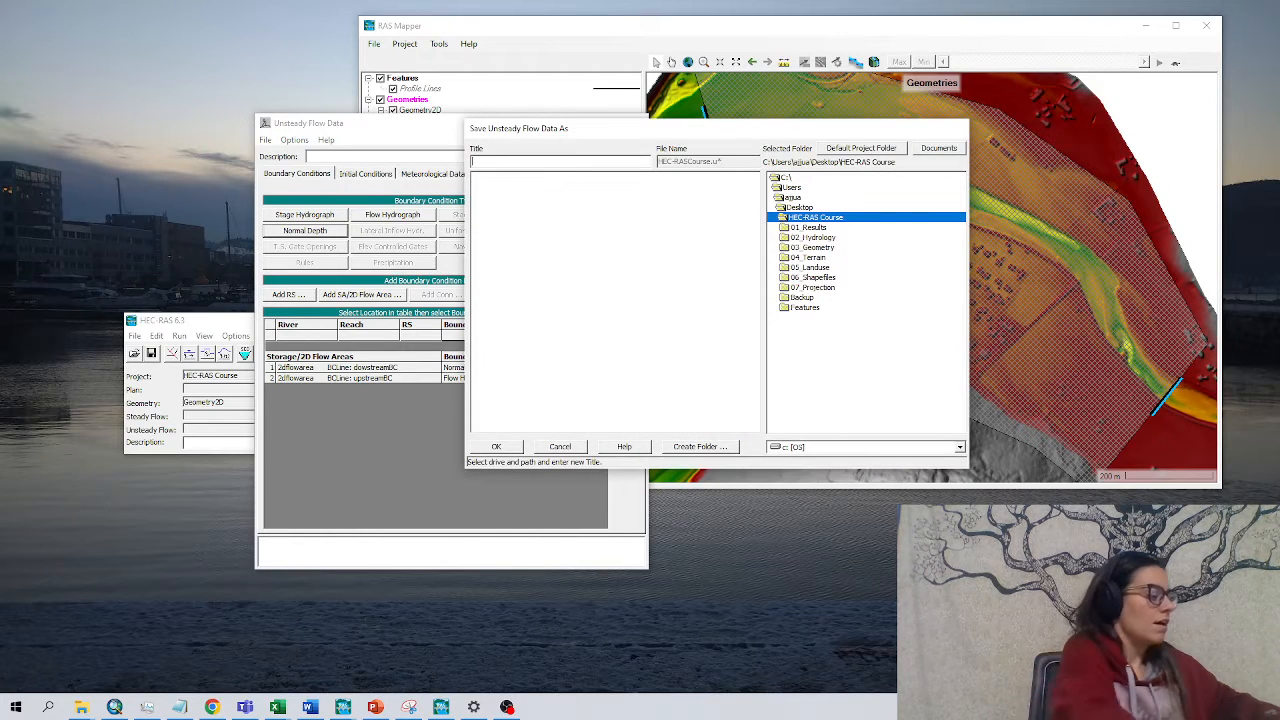
{"action": "type", "text": "Unsteadyflowdata"}
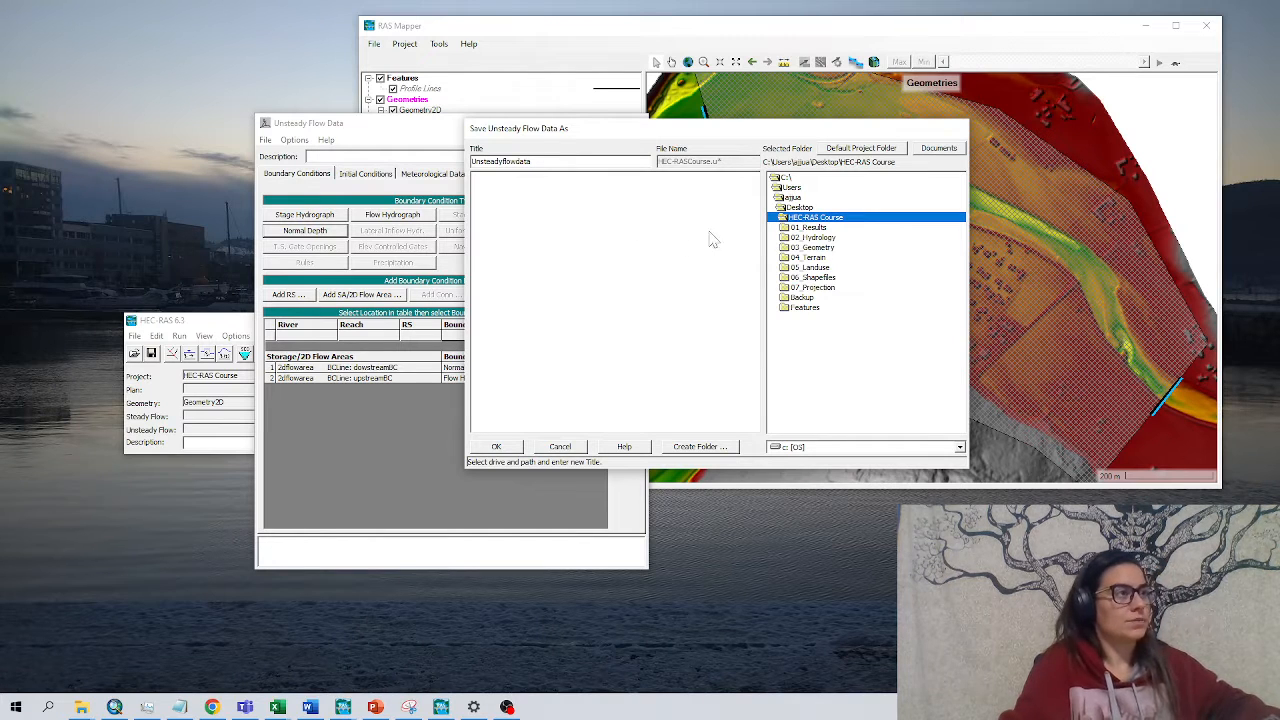
{"action": "double_click", "coordinate": [813, 237]}
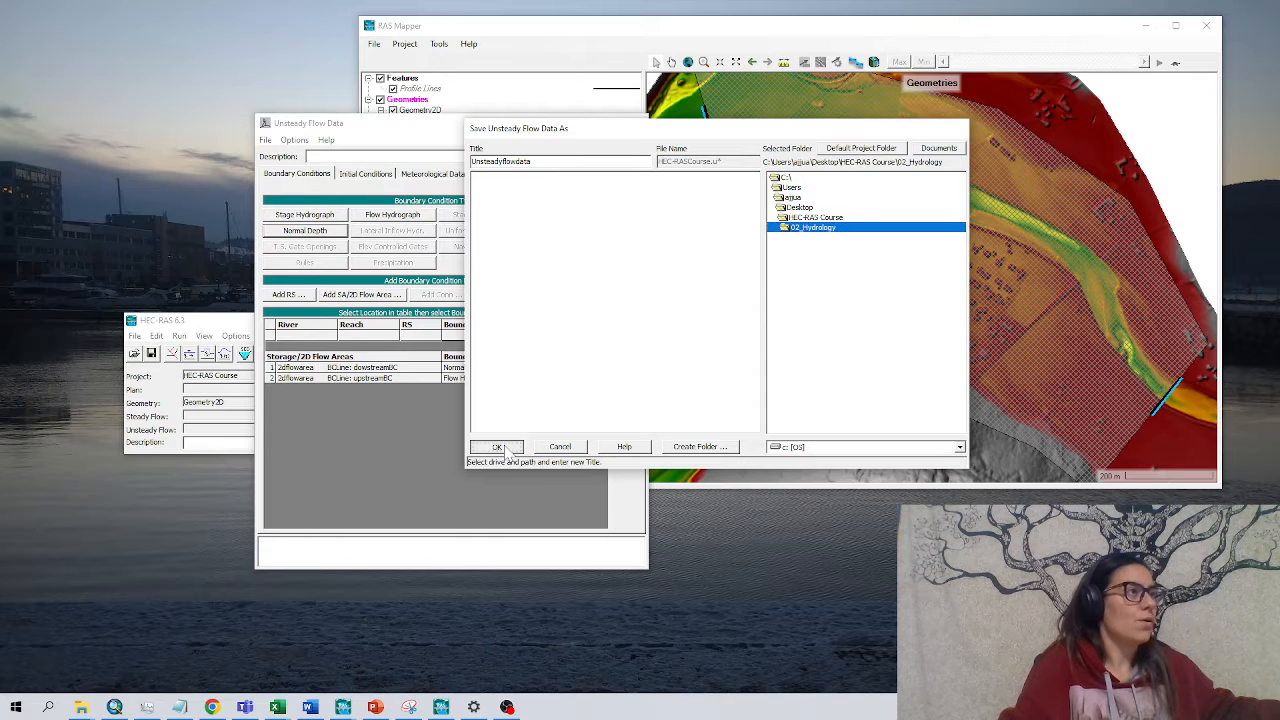
{"action": "left_click", "coordinate": [497, 446]}
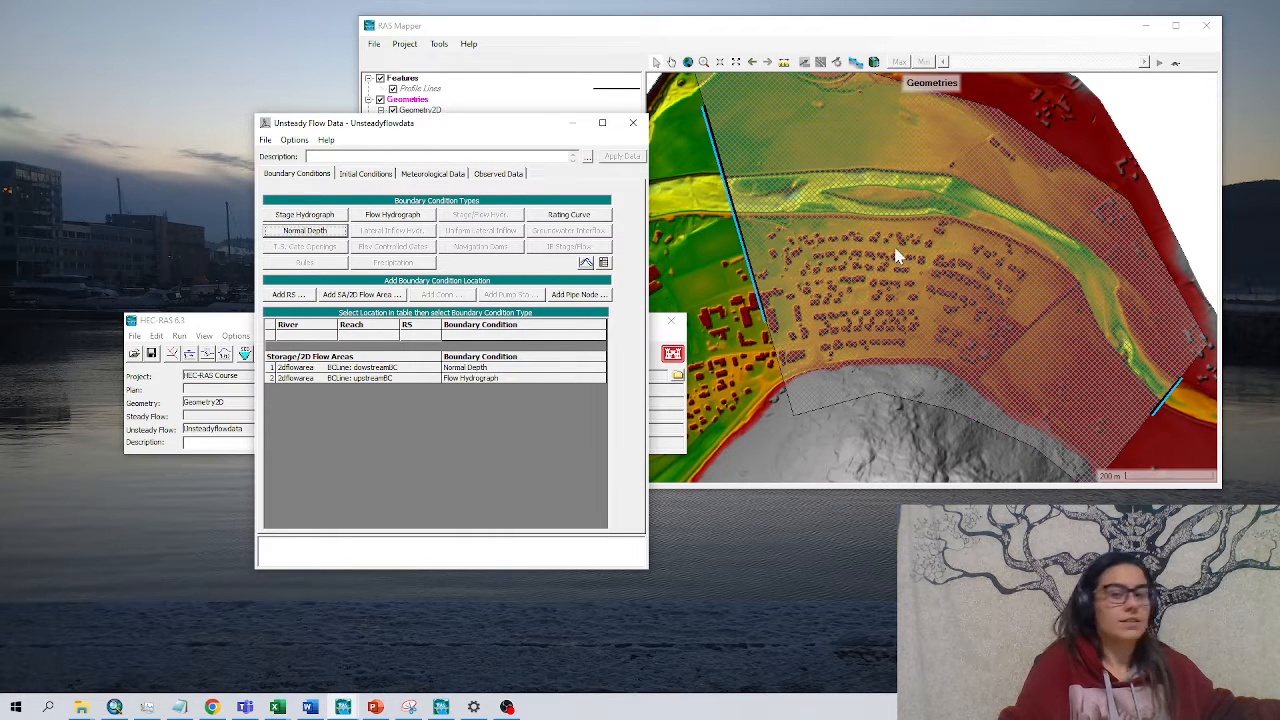